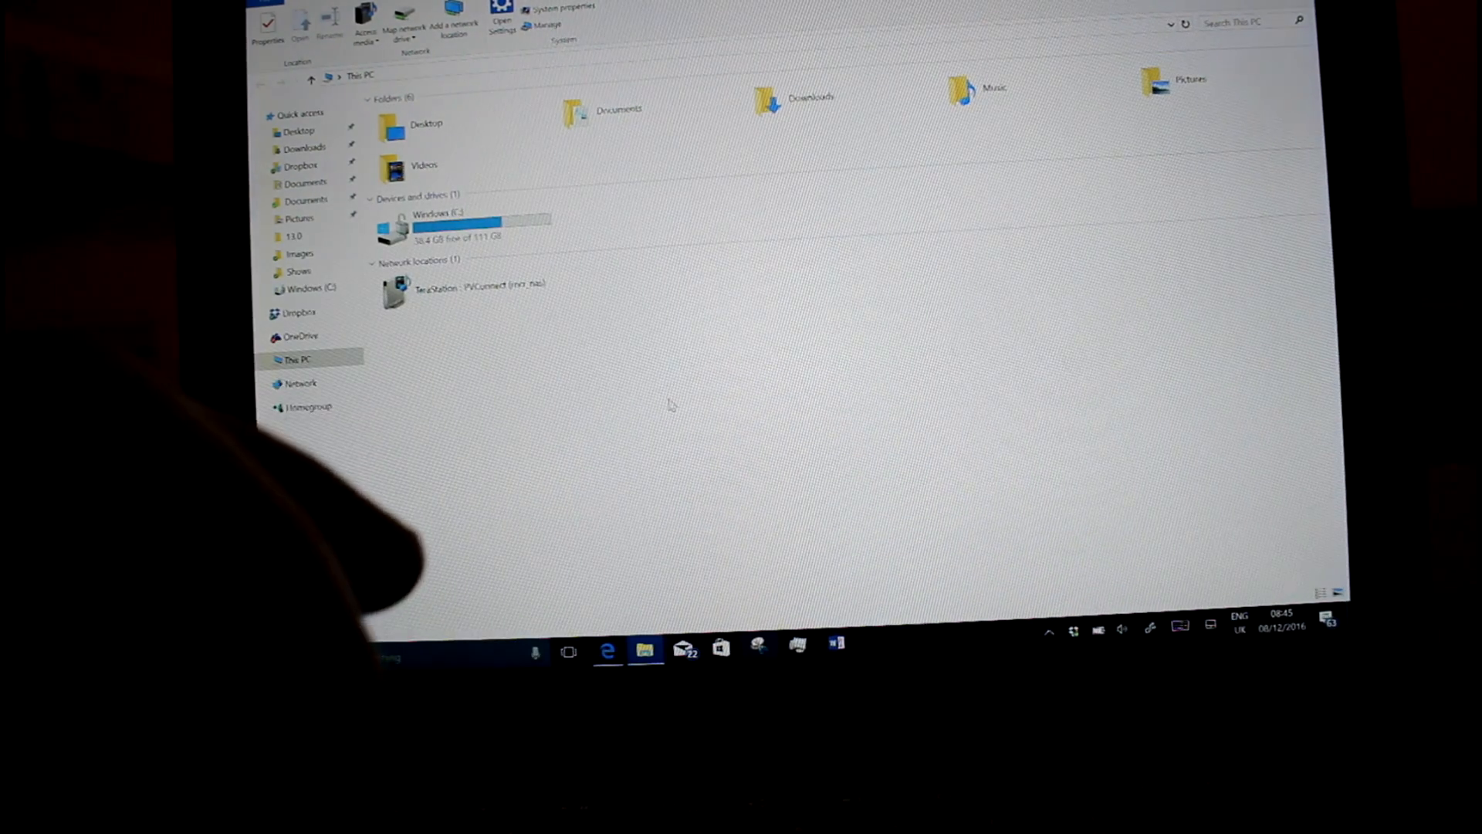
Open the TecaStation network location's web page from This PC in Edge.
left_click(286, 657)
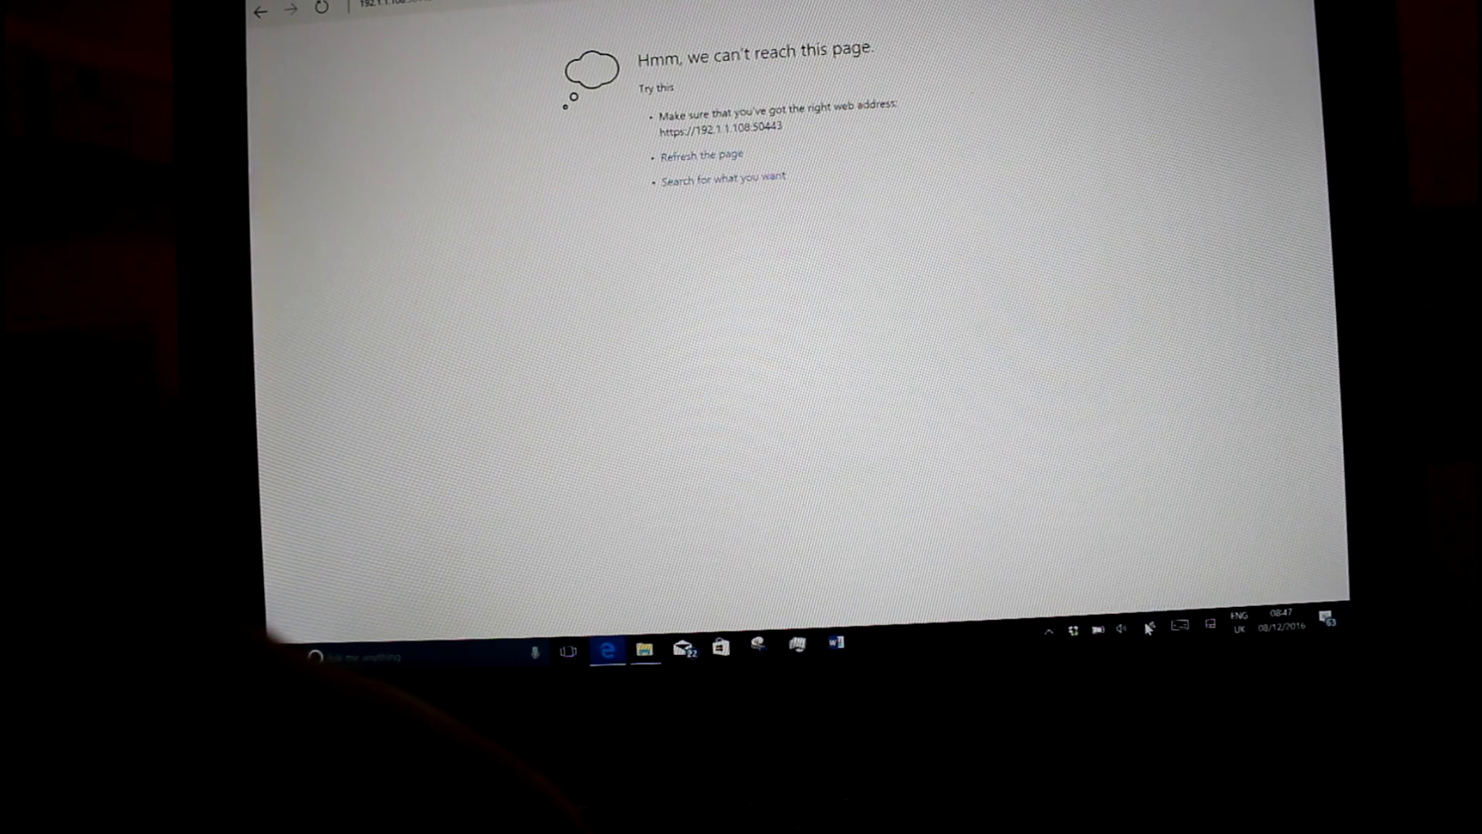
Close the Edge window showing the unreachable TecaStation page.
left_click(1150, 629)
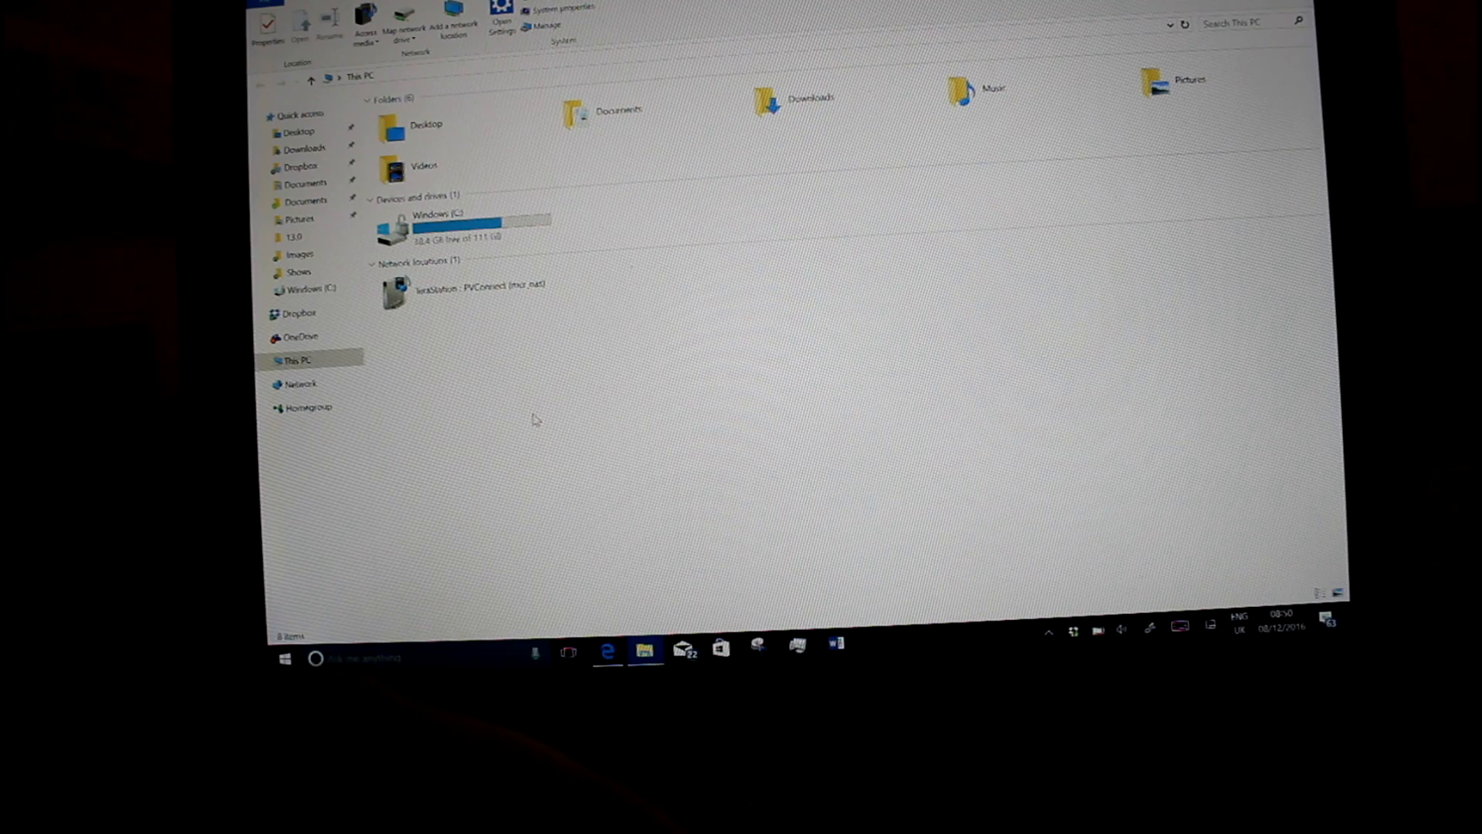
mouse_move(934, 537)
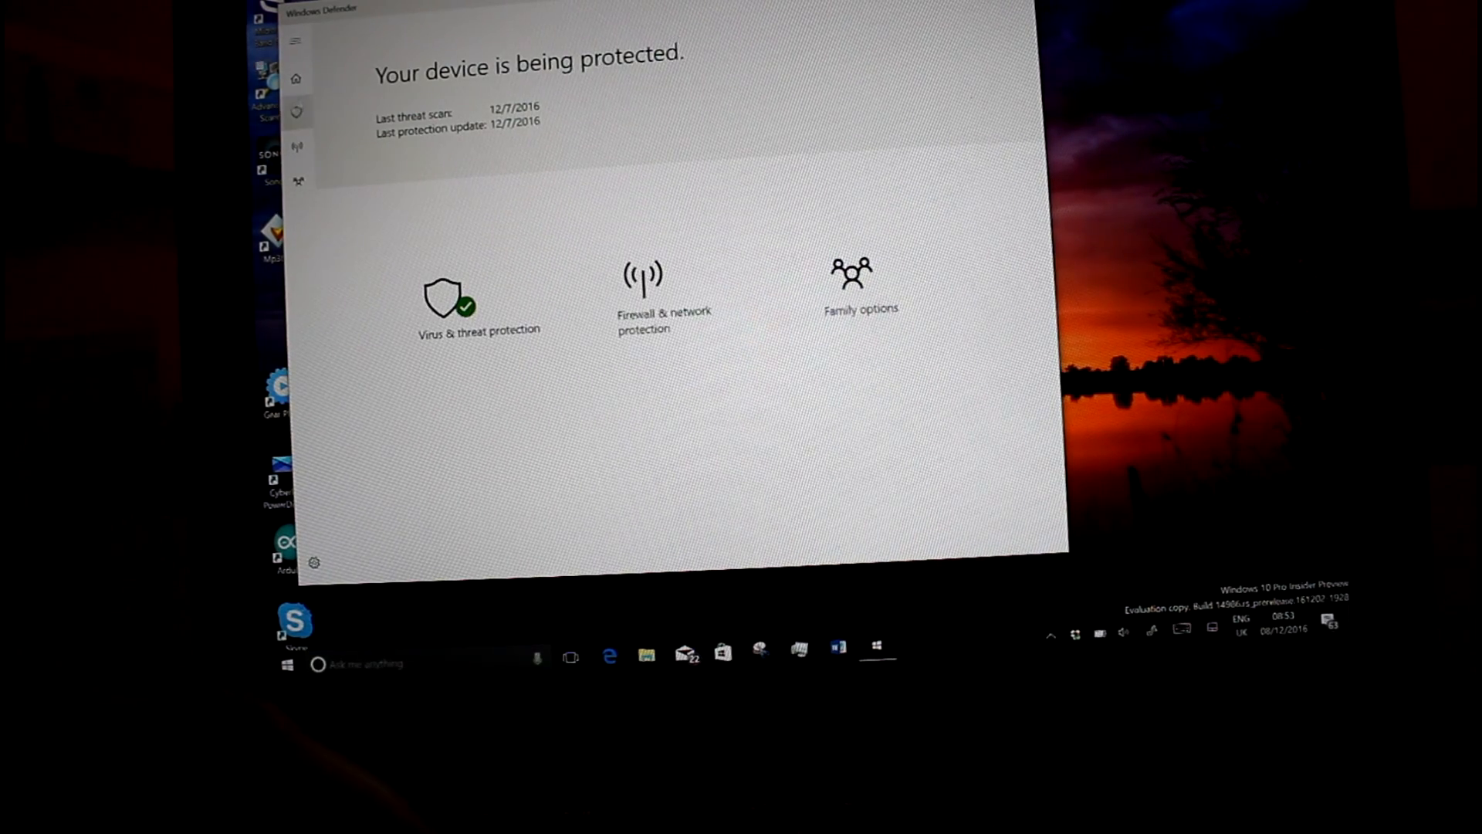
View Virus & threat and Firewall pages, return Home, and expand the navigation menu.
left_click(447, 293)
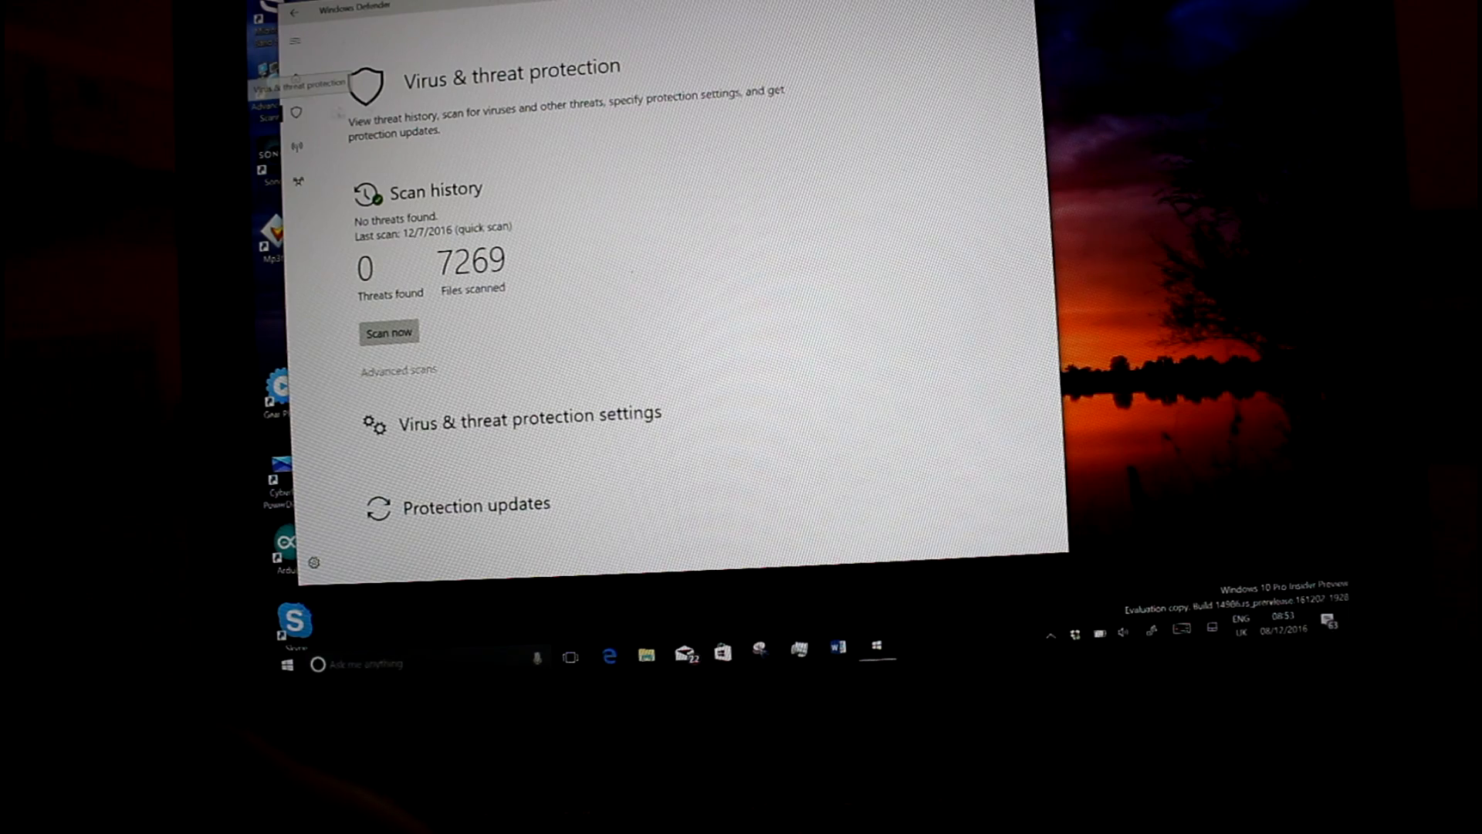
left_click(297, 148)
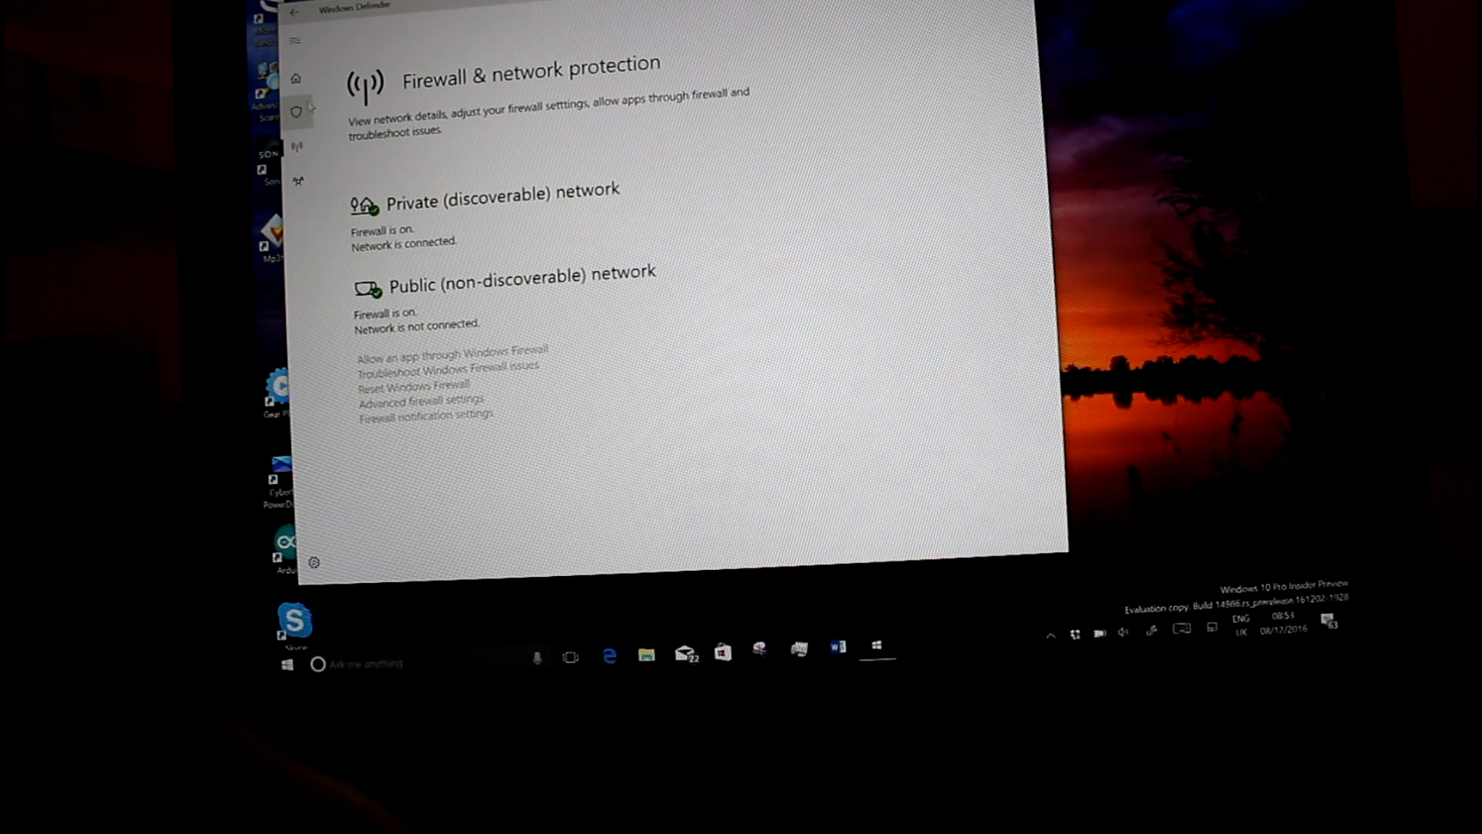
left_click(294, 12)
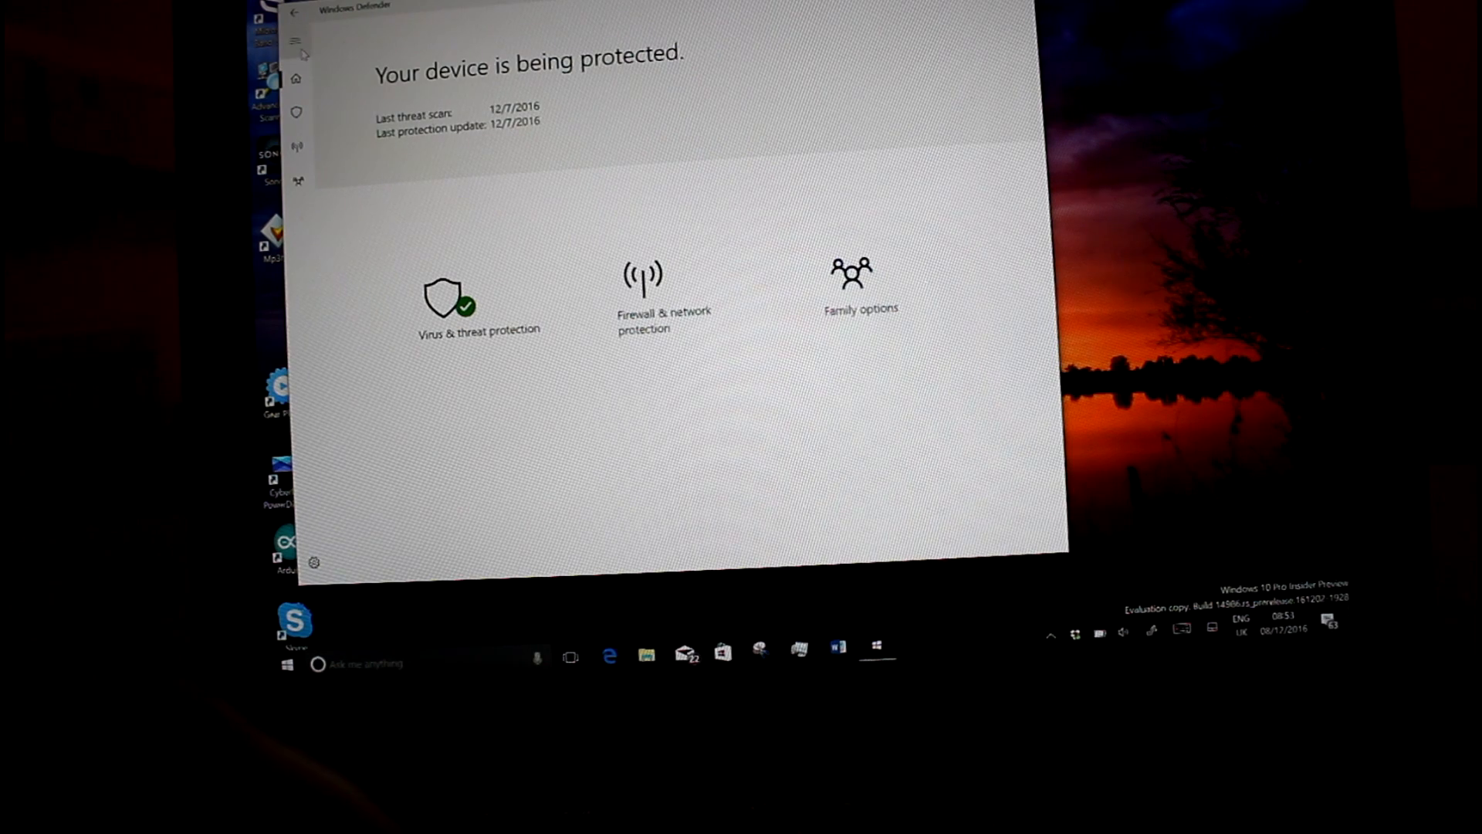
left_click(298, 41)
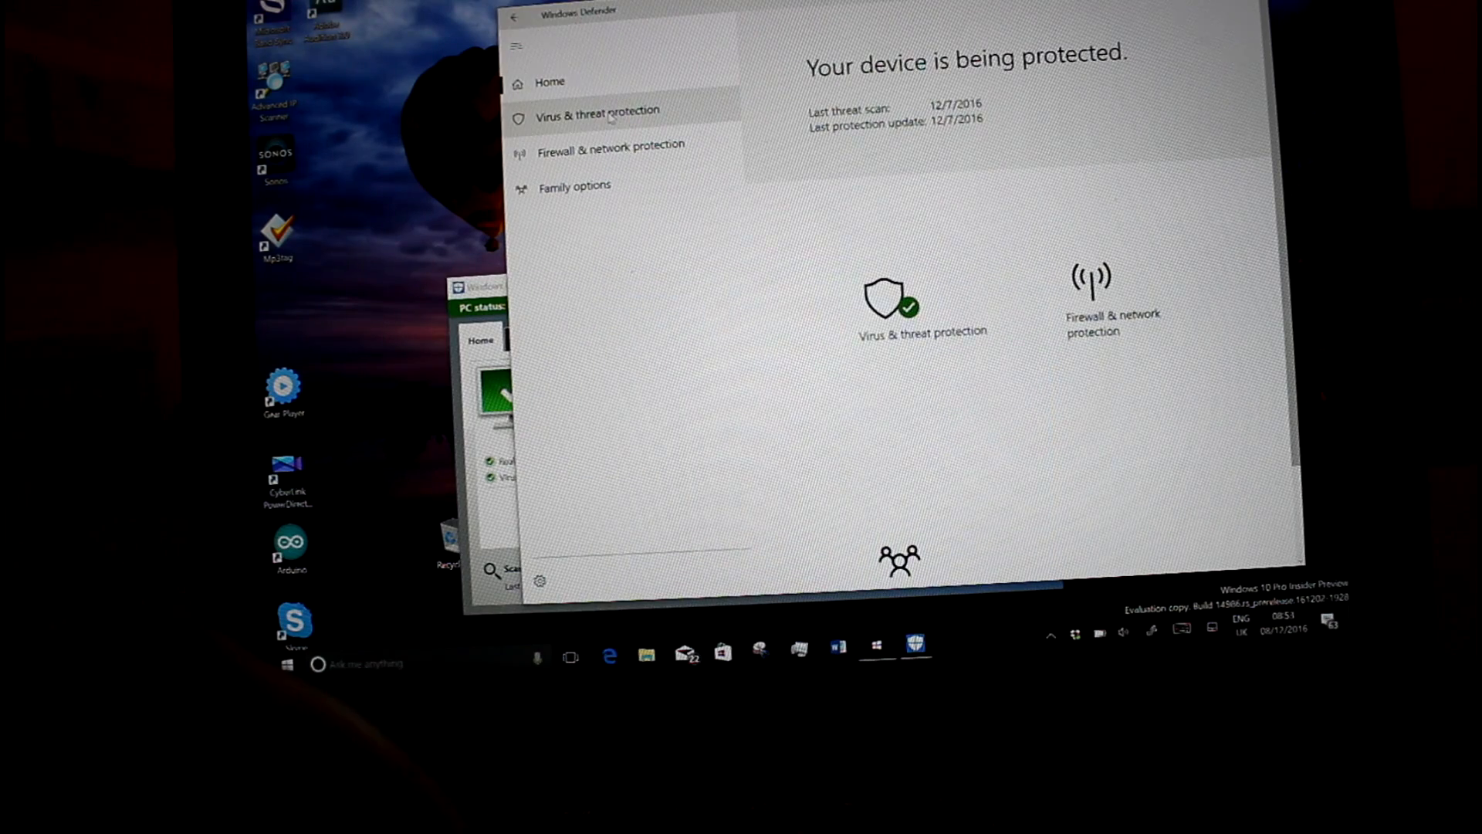
Show Windows Update active hours (8:00–17:00) and right-click the taskbar for its options.
left_click(597, 111)
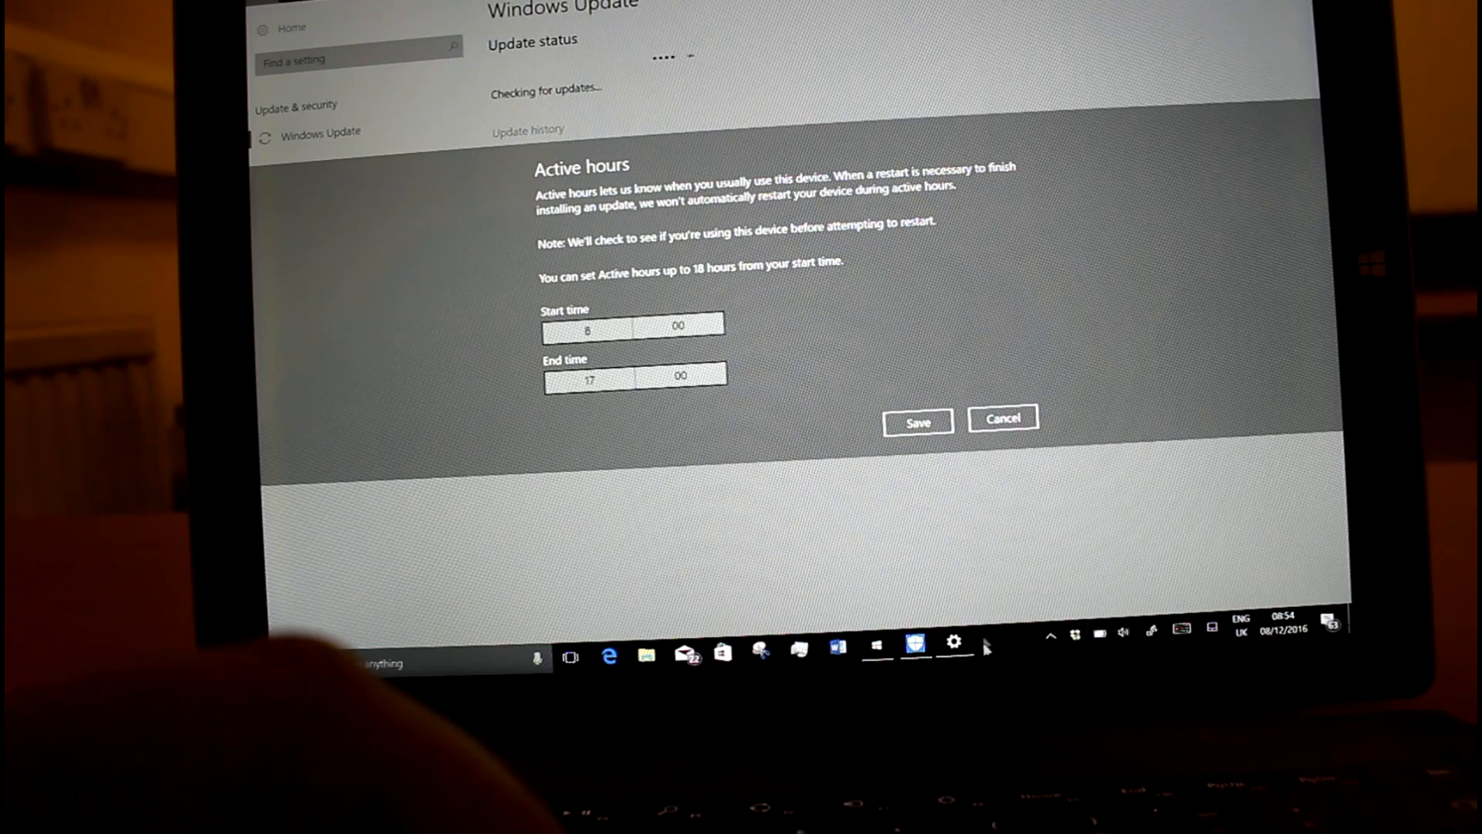
right_click(992, 640)
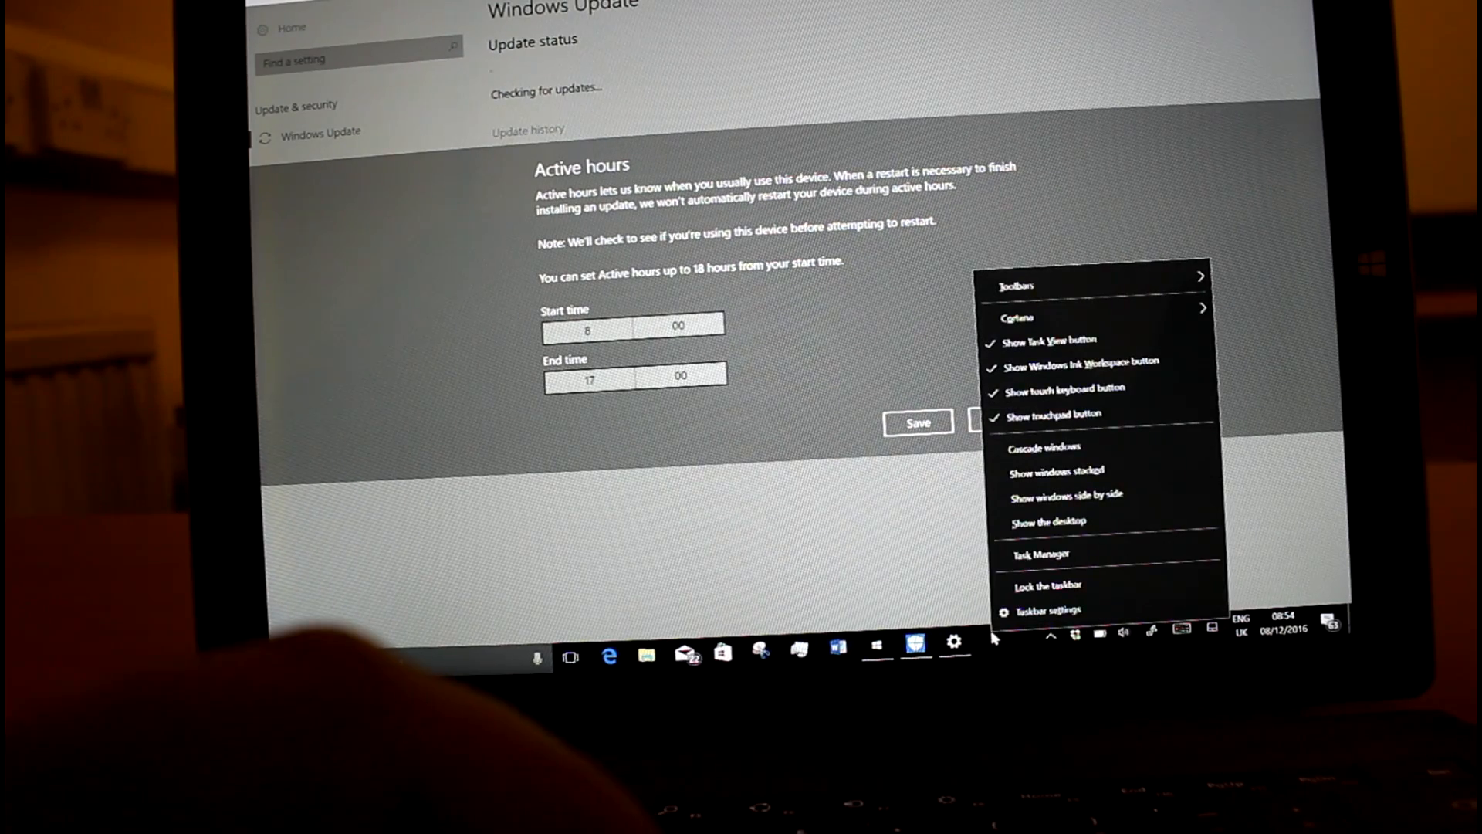